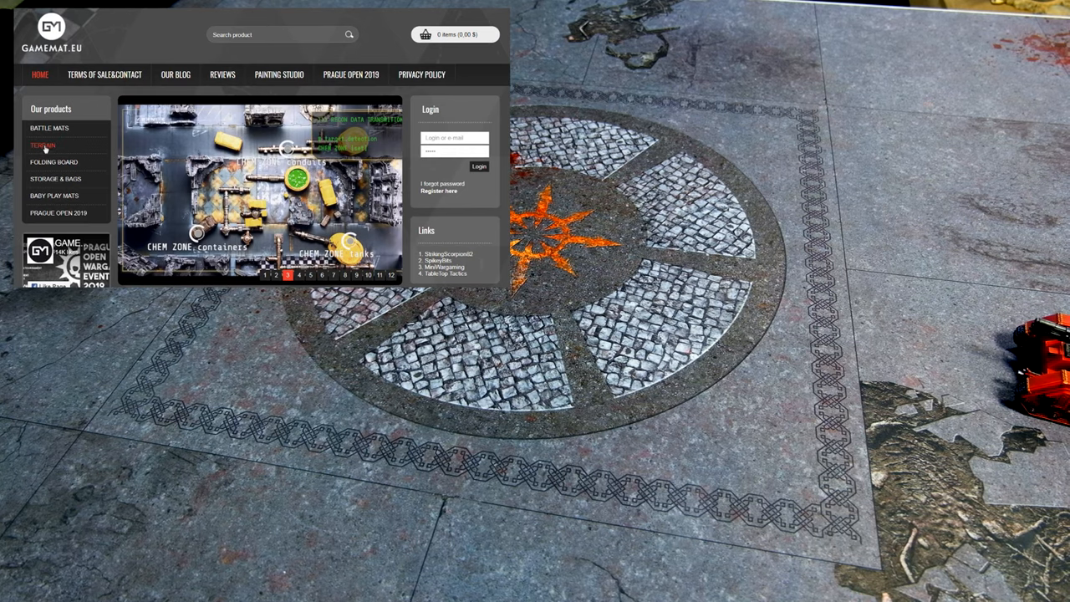
Browse Battle Mats to the 6'x4' G-Mats listing and view the Highlands in War page
{"action": "left_click", "coordinate": [52, 128]}
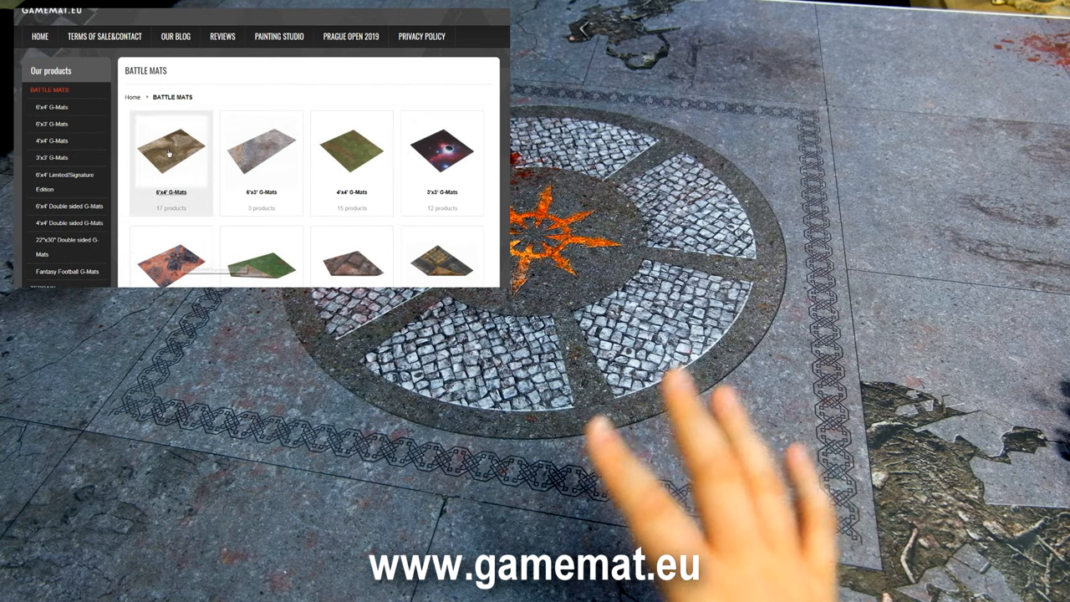
{"action": "left_click", "coordinate": [171, 152]}
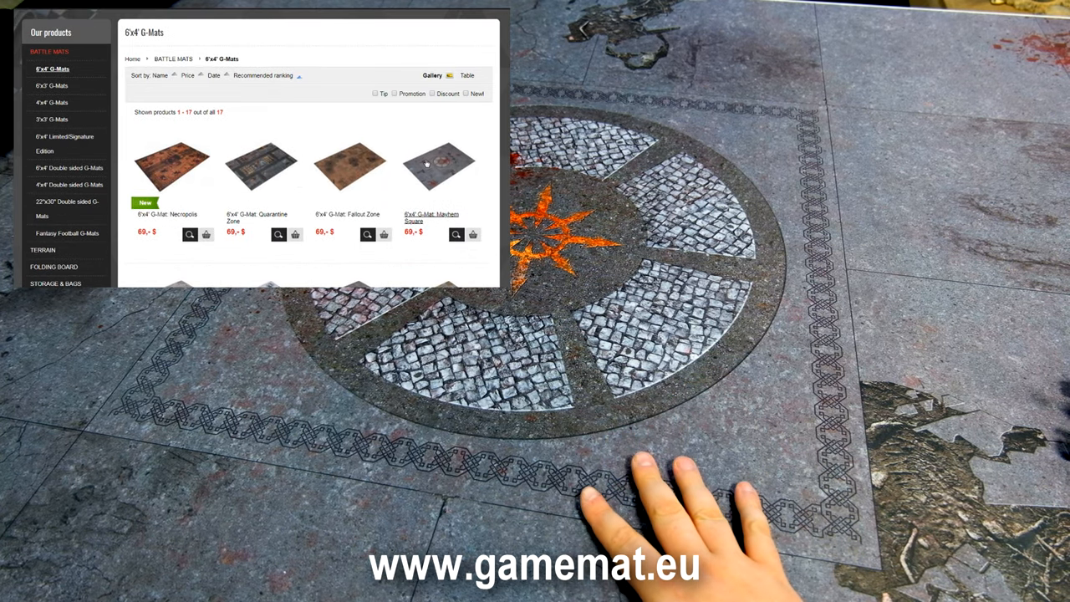
{"action": "left_click", "coordinate": [430, 163]}
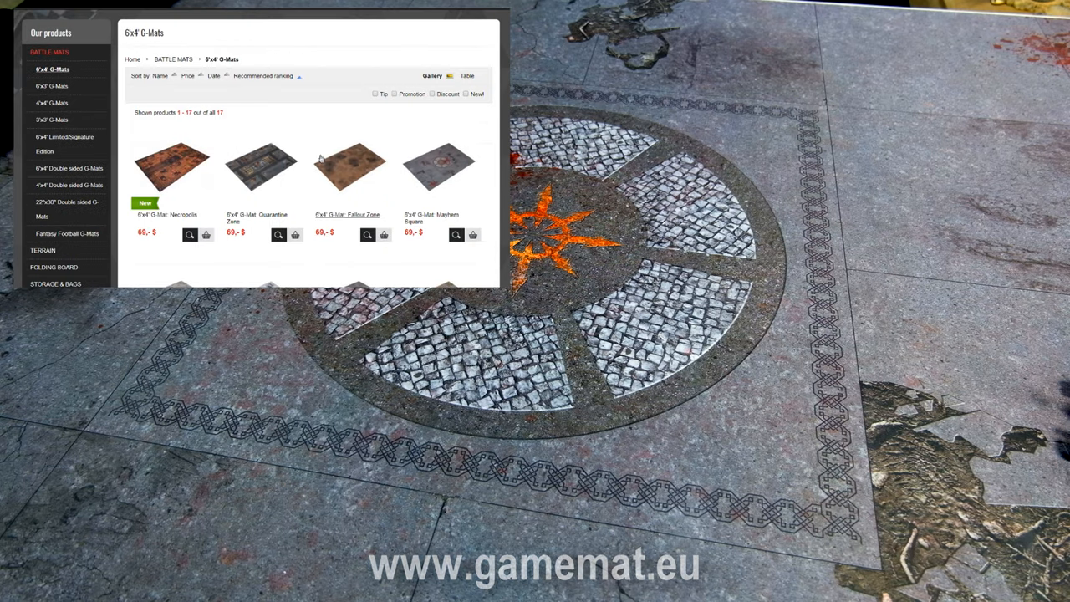
{"action": "scroll", "scroll_direction": "down", "scroll_amount": 3}
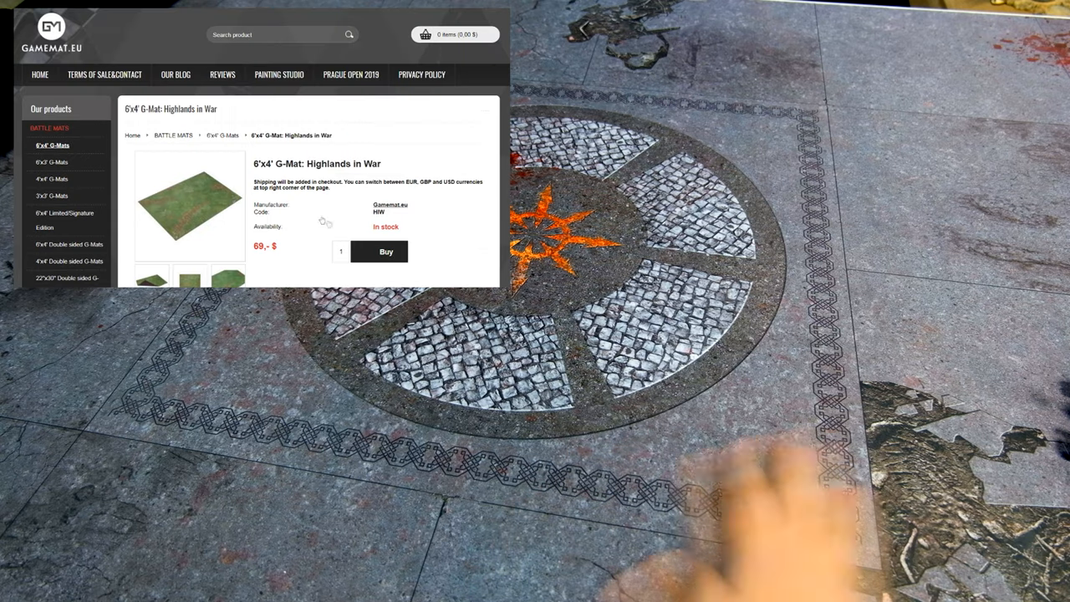
{"action": "left_click", "coordinate": [192, 203]}
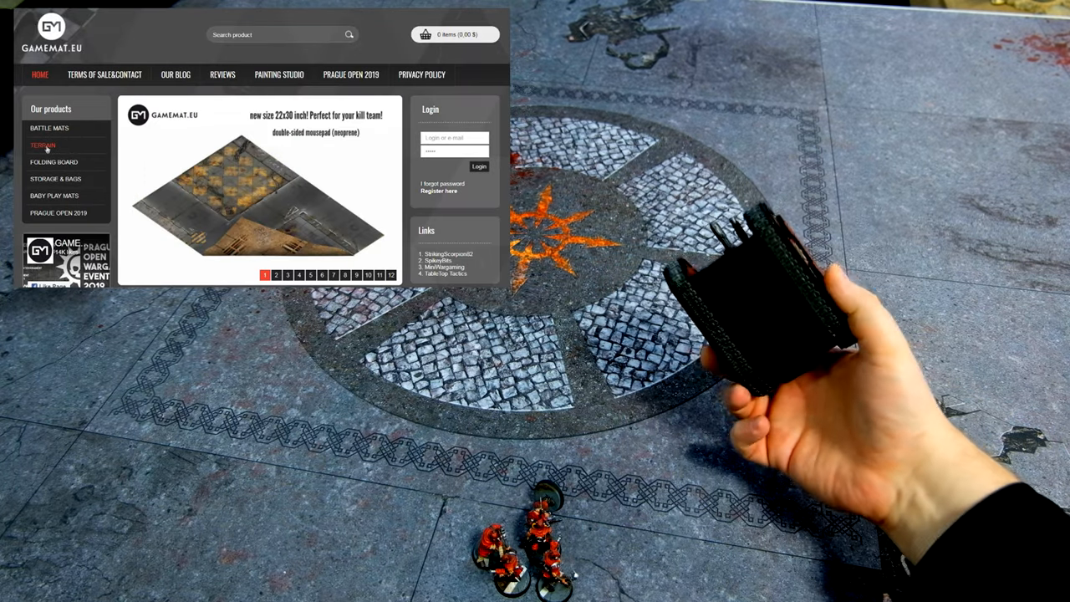
View the Badlands set product page from the Terrain category
{"action": "left_click", "coordinate": [43, 145]}
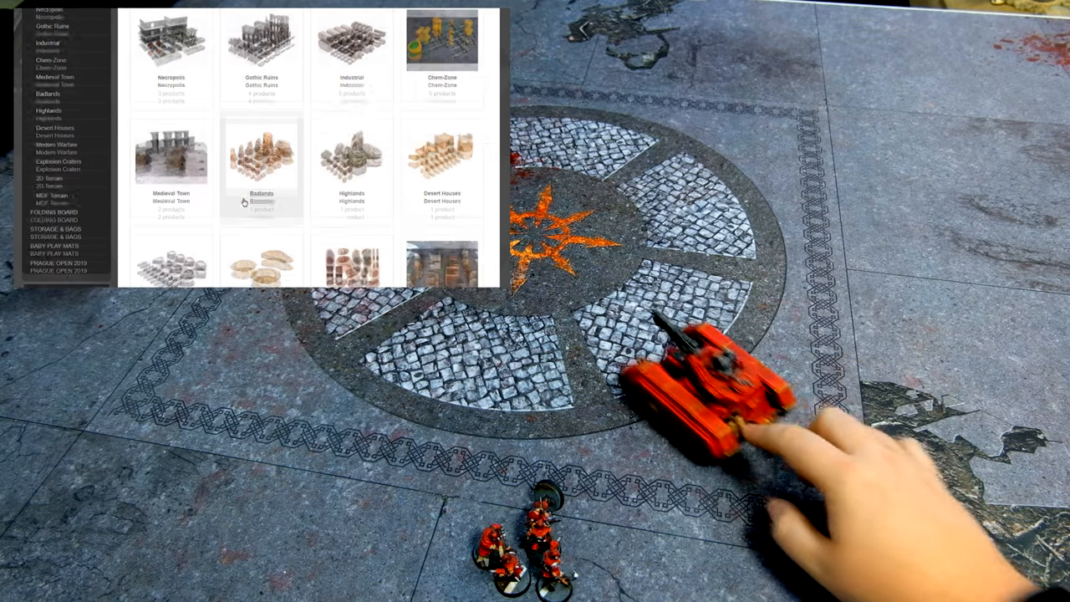
{"action": "left_click", "coordinate": [261, 159]}
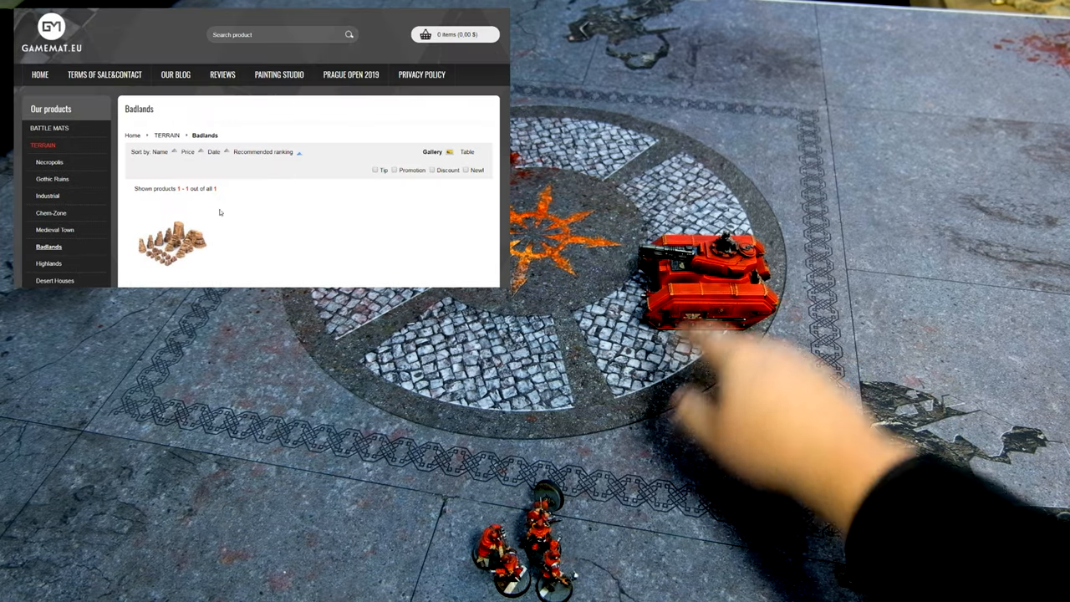
{"action": "left_click", "coordinate": [171, 242]}
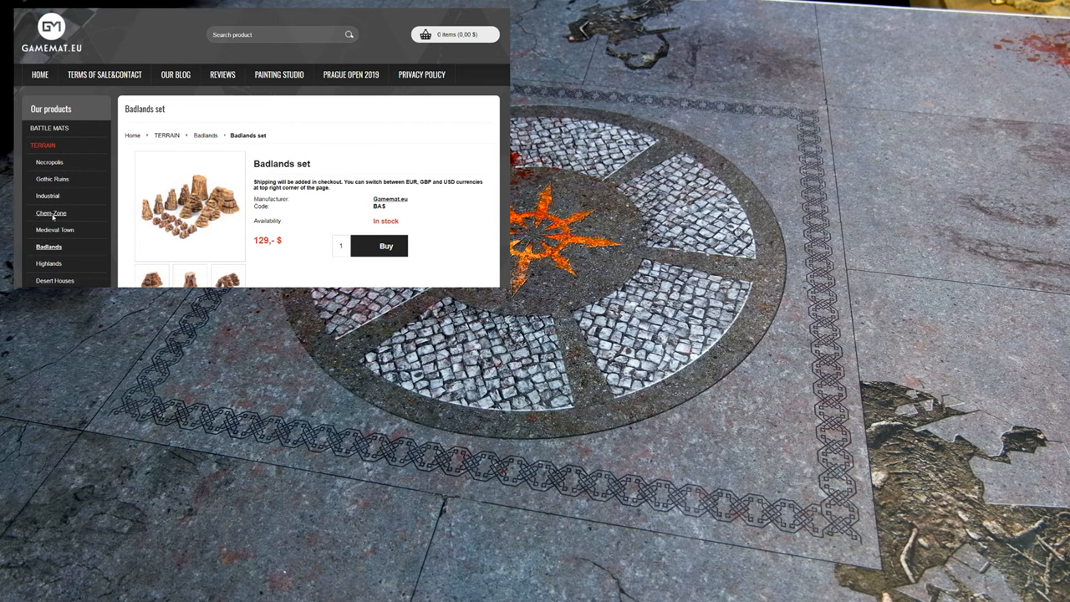
Open the Highlands terrain listing and view the Highlands set page
{"action": "left_click", "coordinate": [52, 213]}
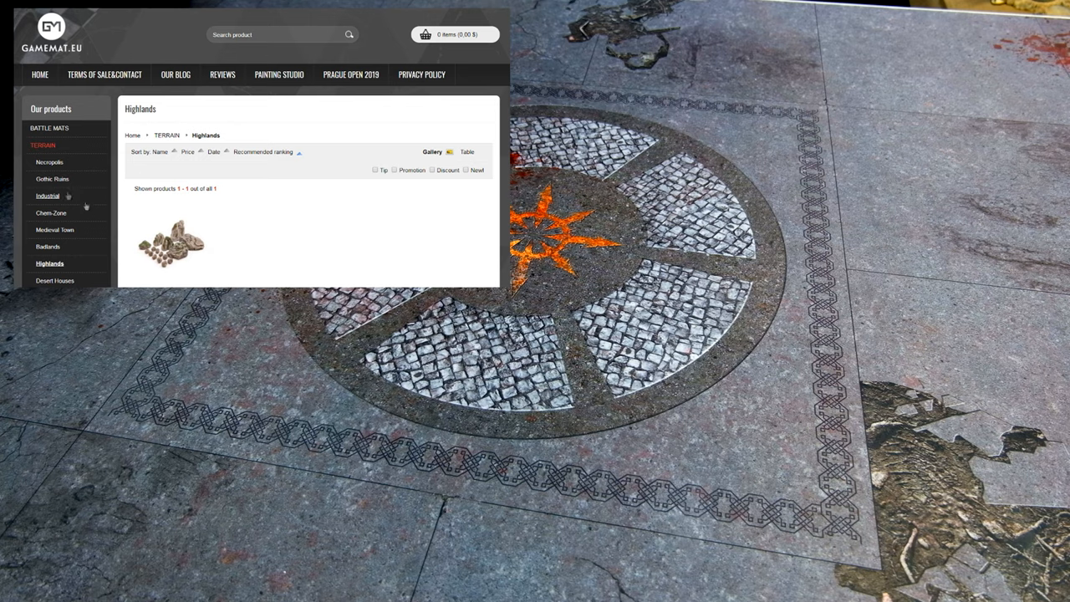
{"action": "left_click", "coordinate": [171, 242]}
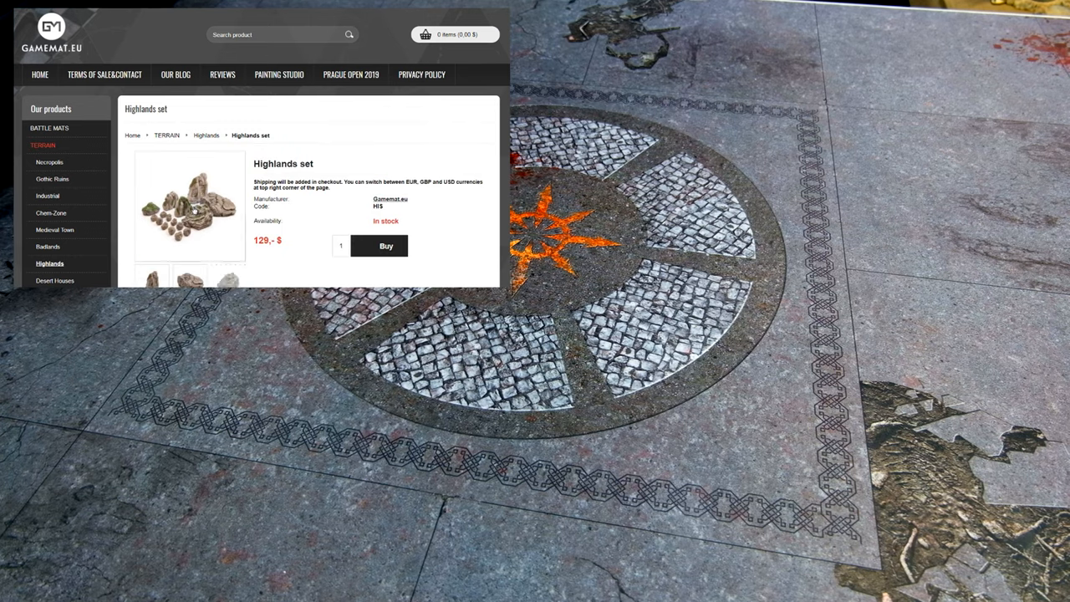
{"action": "left_click", "coordinate": [191, 204]}
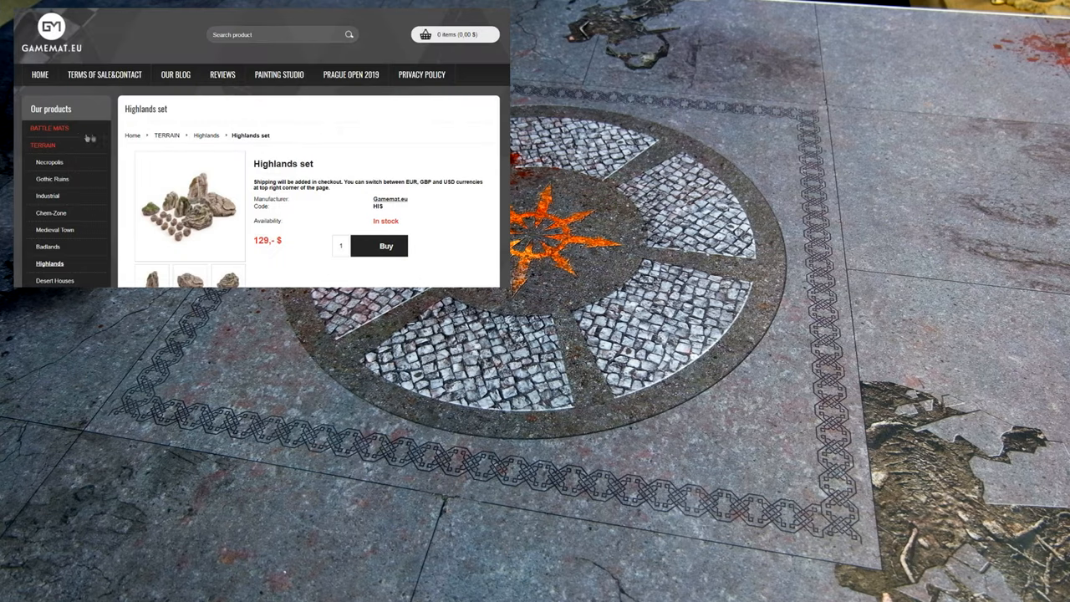
{"action": "scroll", "scroll_direction": "down", "scroll_amount": 3}
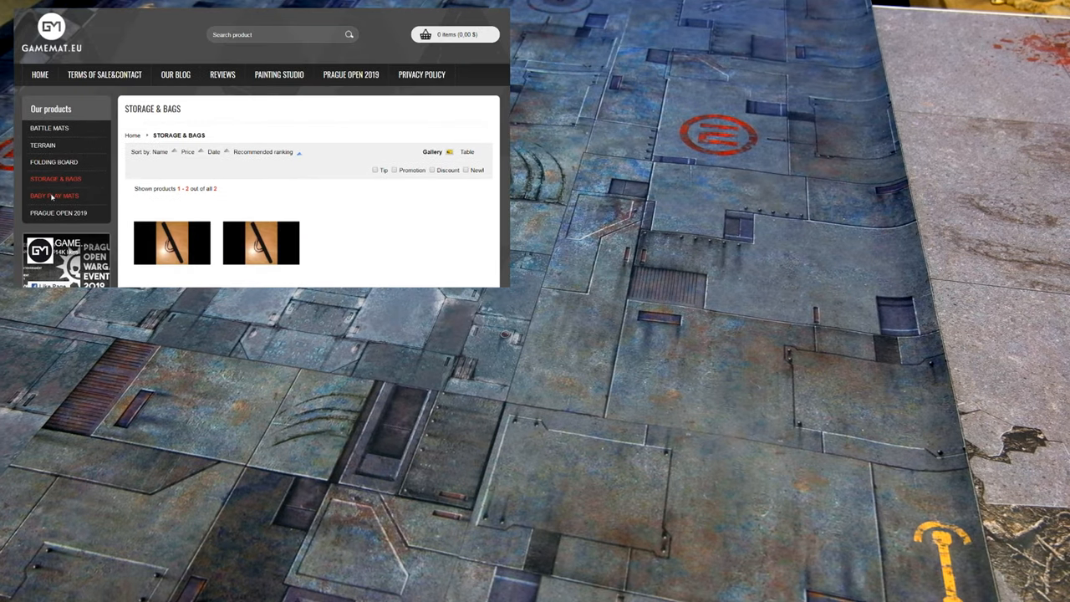
View the Baby Play Mats listing, then the 6'x4' G-Mat: Mayhem Square page
{"action": "left_click", "coordinate": [54, 194]}
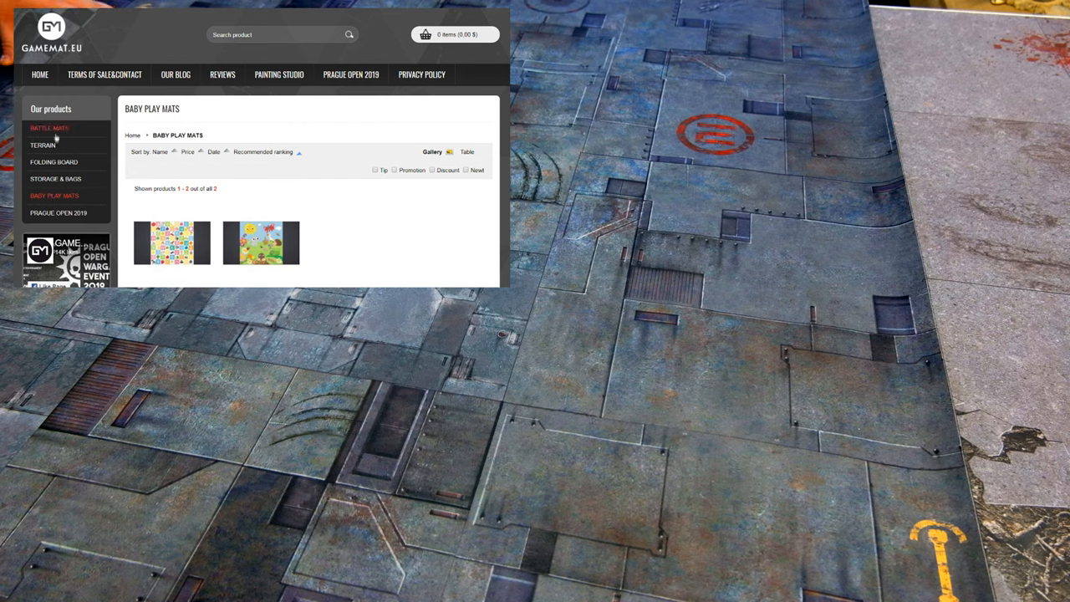
{"action": "left_click", "coordinate": [48, 128]}
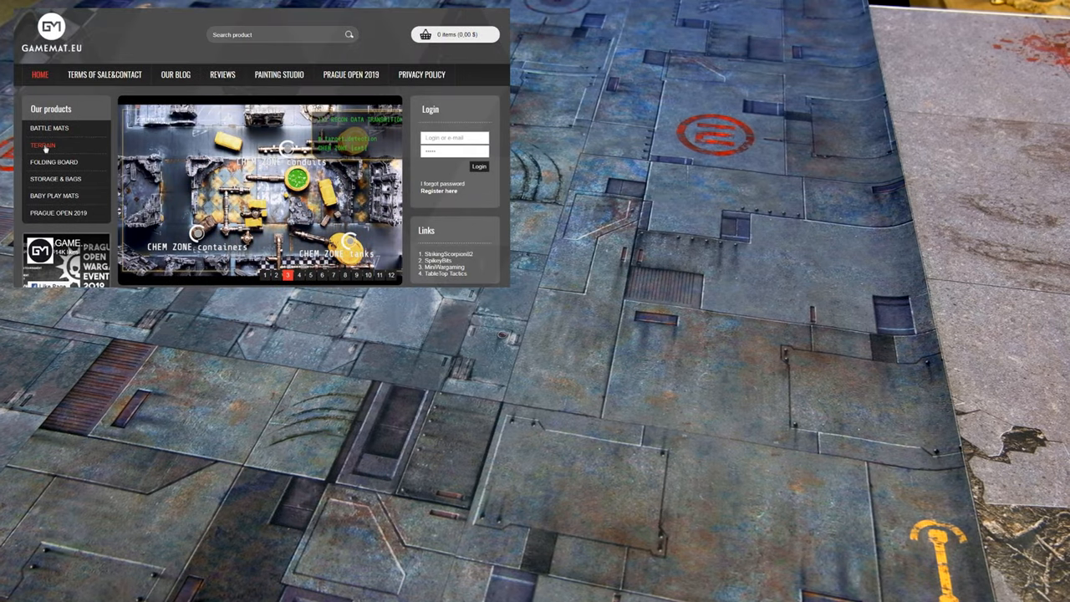
{"action": "left_click", "coordinate": [51, 130]}
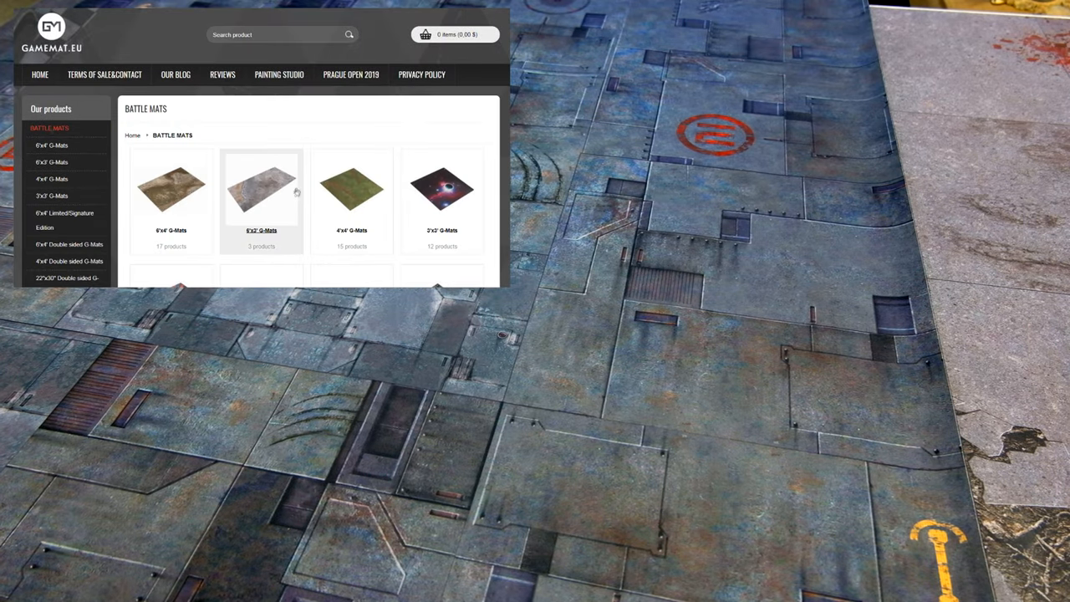
{"action": "scroll", "scroll_direction": "down", "scroll_amount": 3}
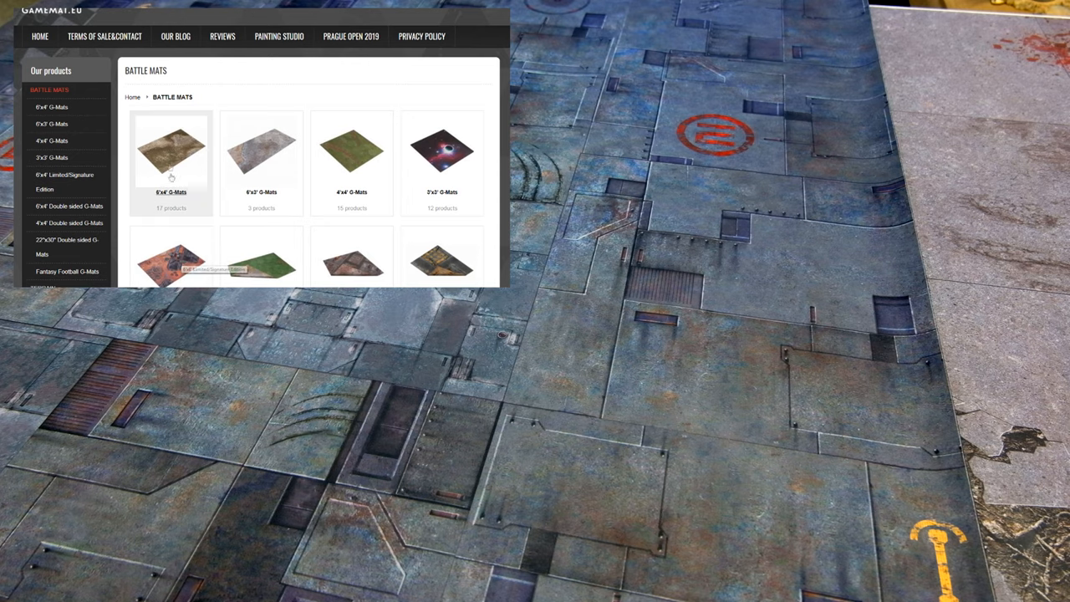
{"action": "left_click", "coordinate": [172, 154]}
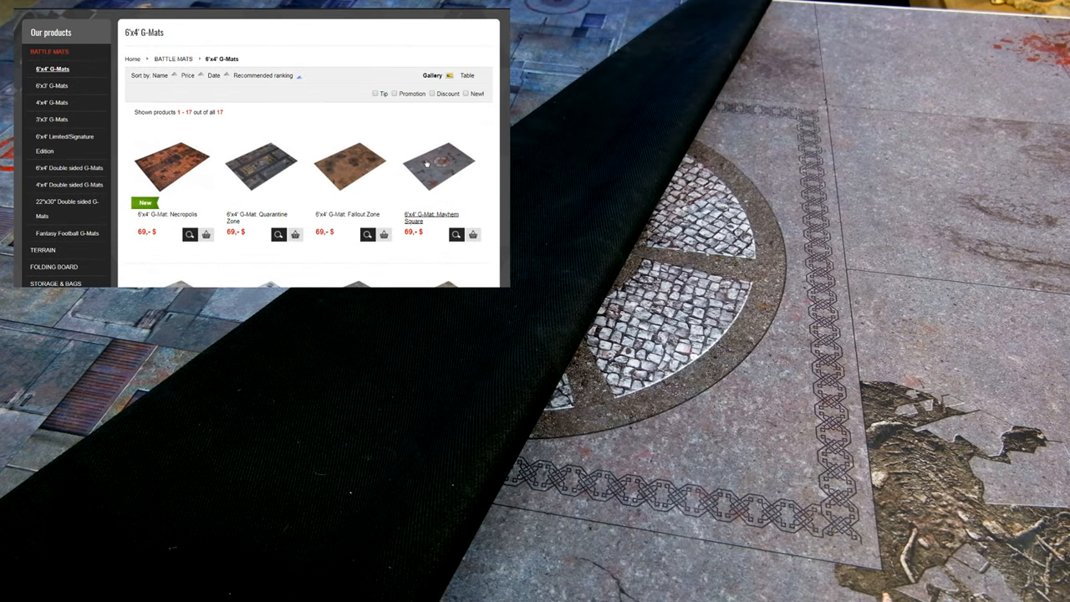
{"action": "left_click", "coordinate": [426, 163]}
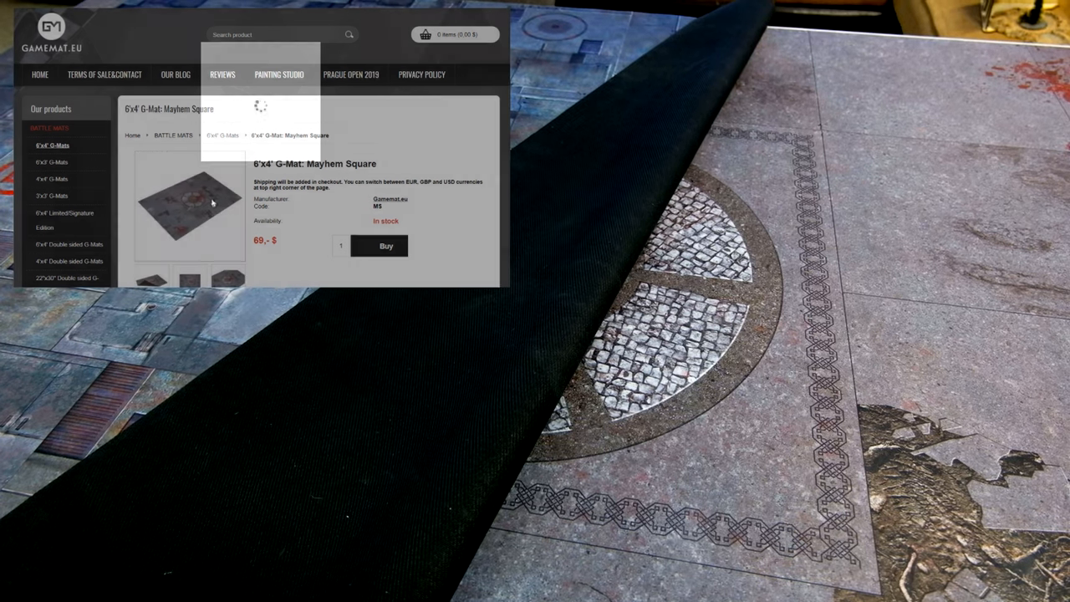
{"action": "left_click", "coordinate": [188, 203]}
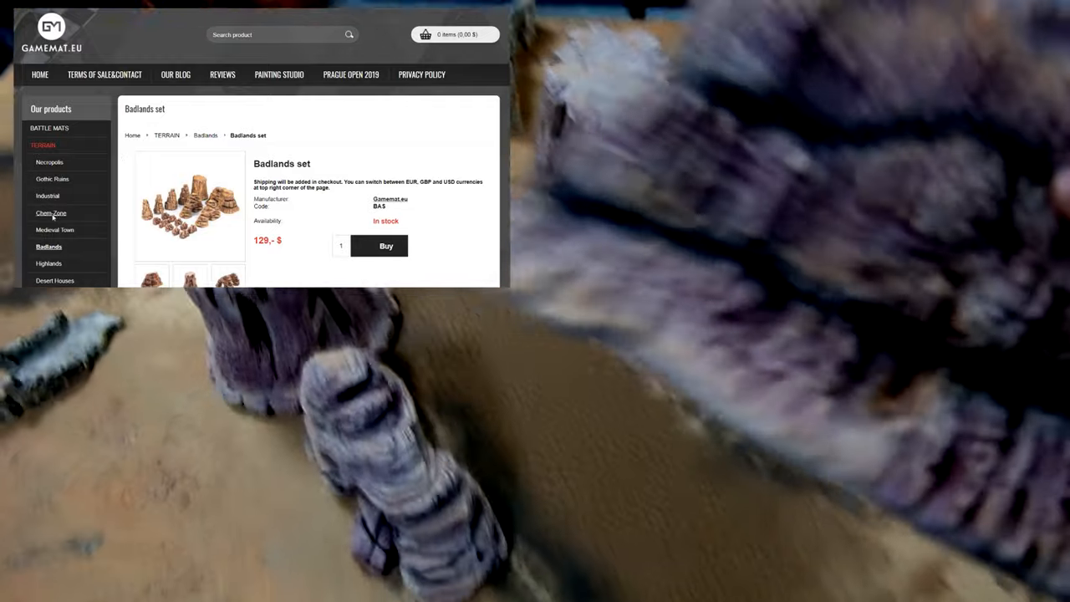
View the Chem-Zone listing and Highlands set page, then open Battle Mats
{"action": "left_click", "coordinate": [51, 212]}
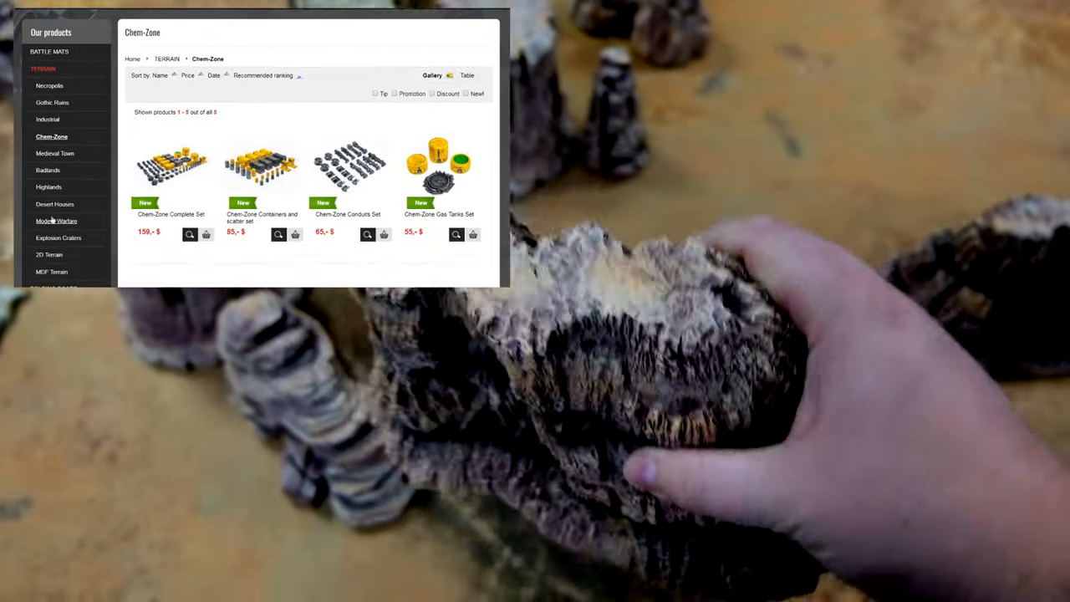
{"action": "left_click", "coordinate": [48, 186]}
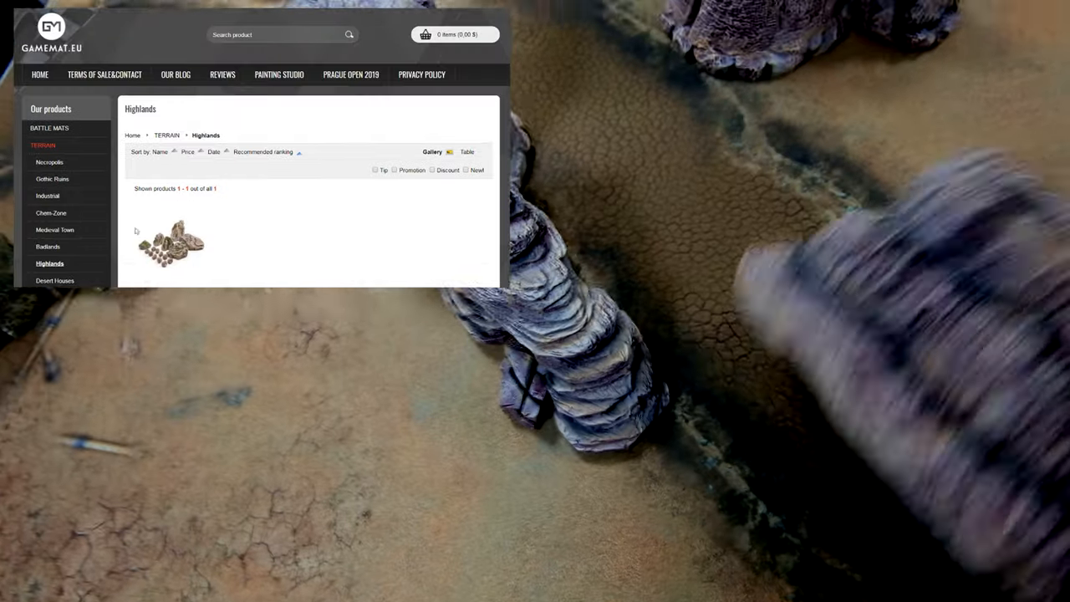
{"action": "left_click", "coordinate": [172, 243]}
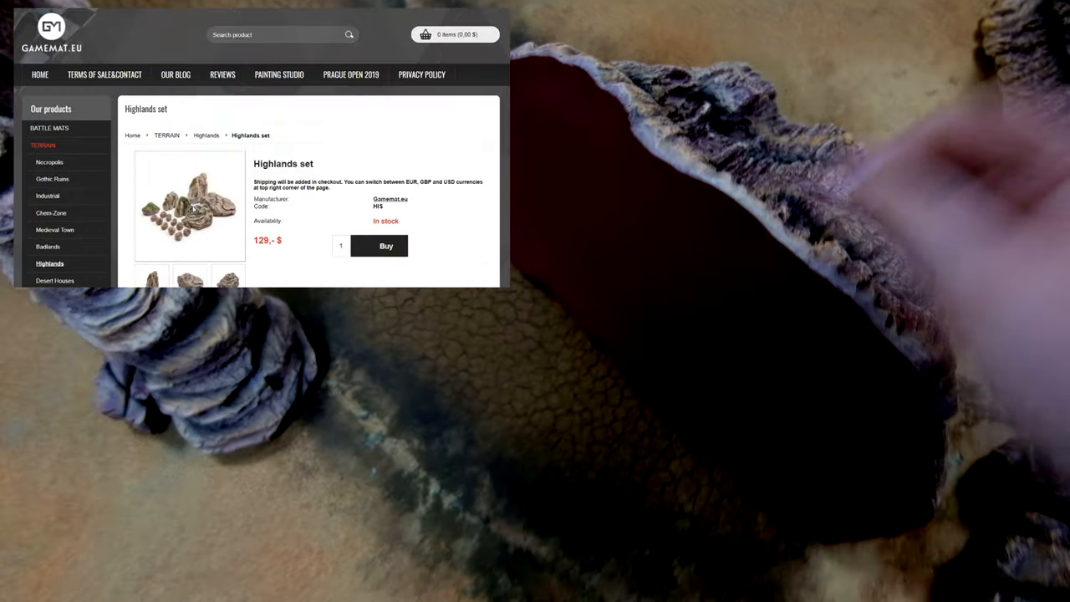
{"action": "left_click", "coordinate": [193, 208]}
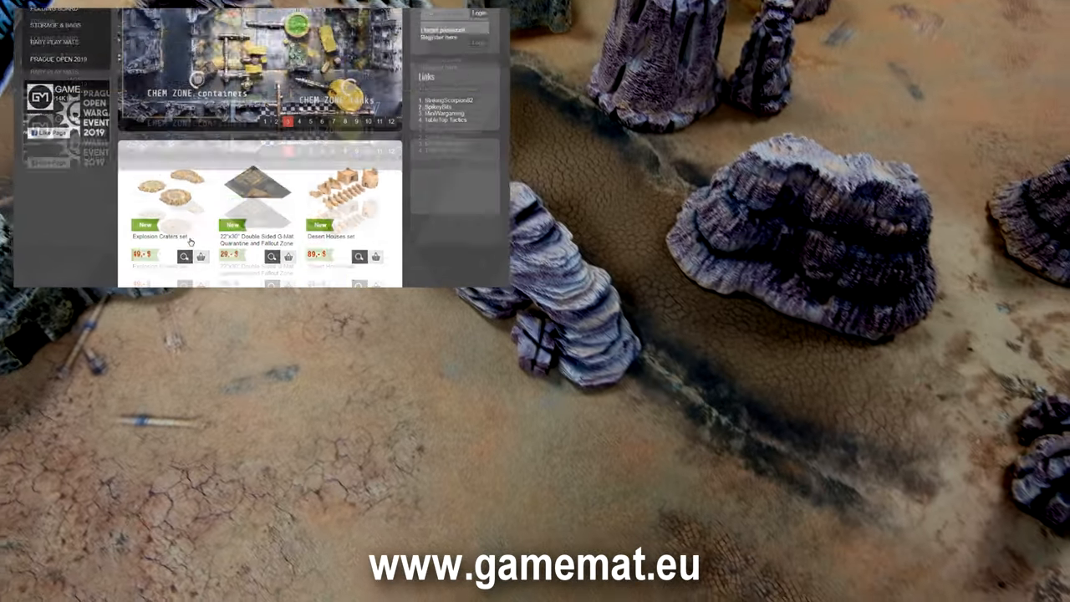
{"action": "scroll", "scroll_direction": "up", "scroll_amount": 3}
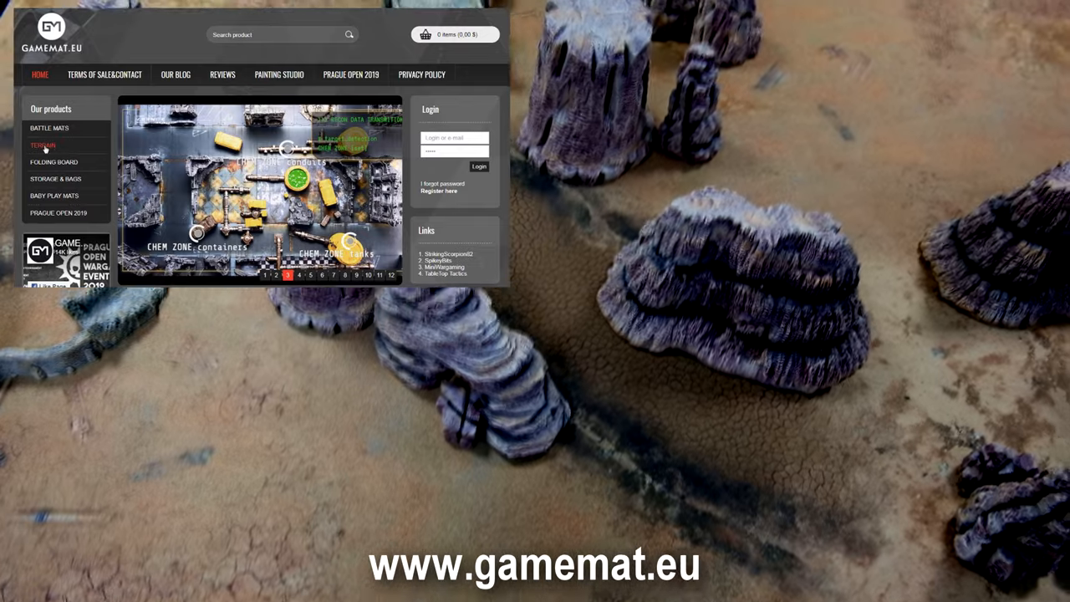
{"action": "left_click", "coordinate": [50, 129]}
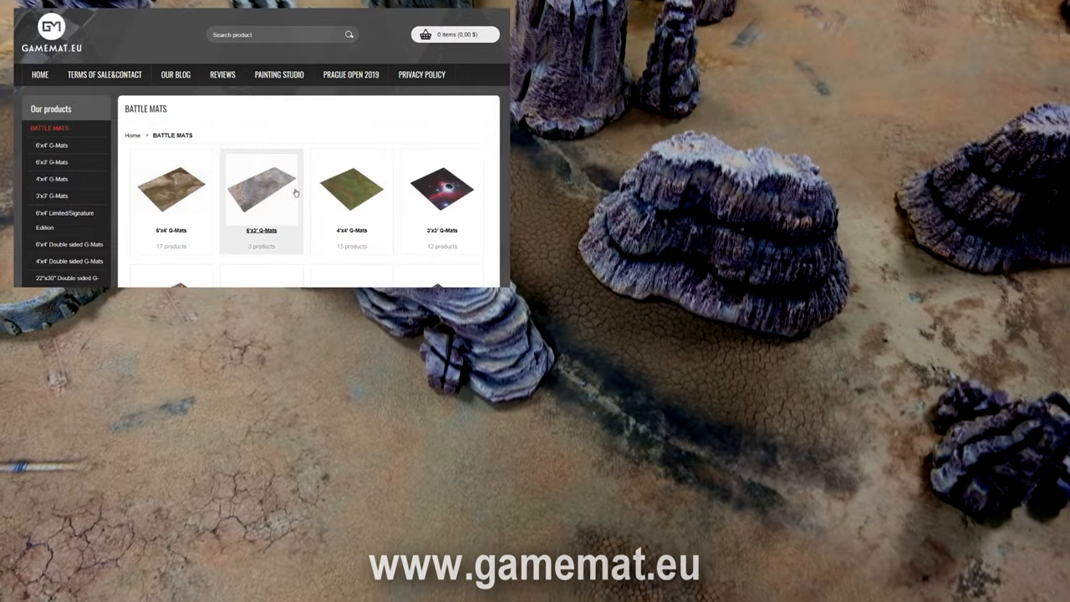